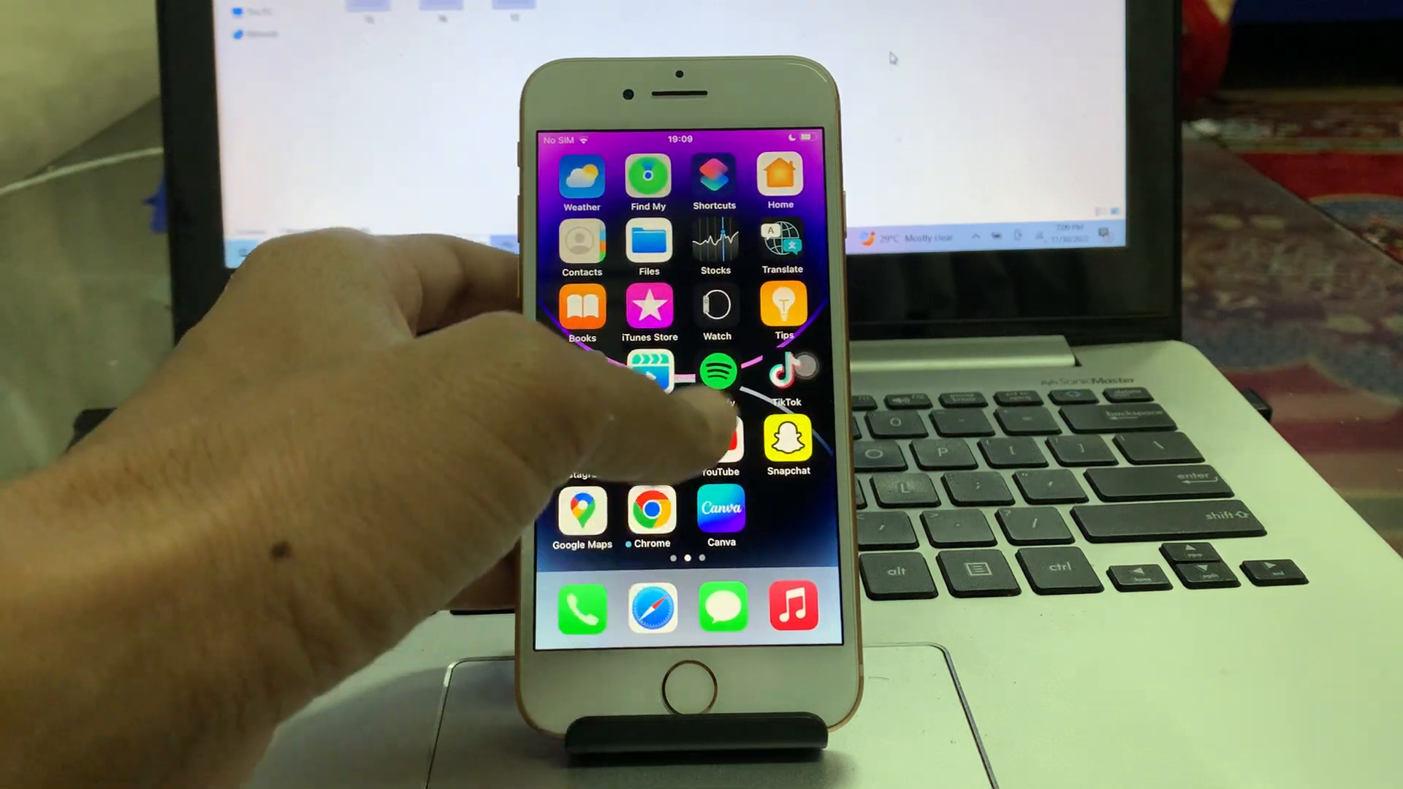
# Step: Launch YouTube from the home screen and bring up the AssistiveTouch menu
pyautogui.click(719, 438)
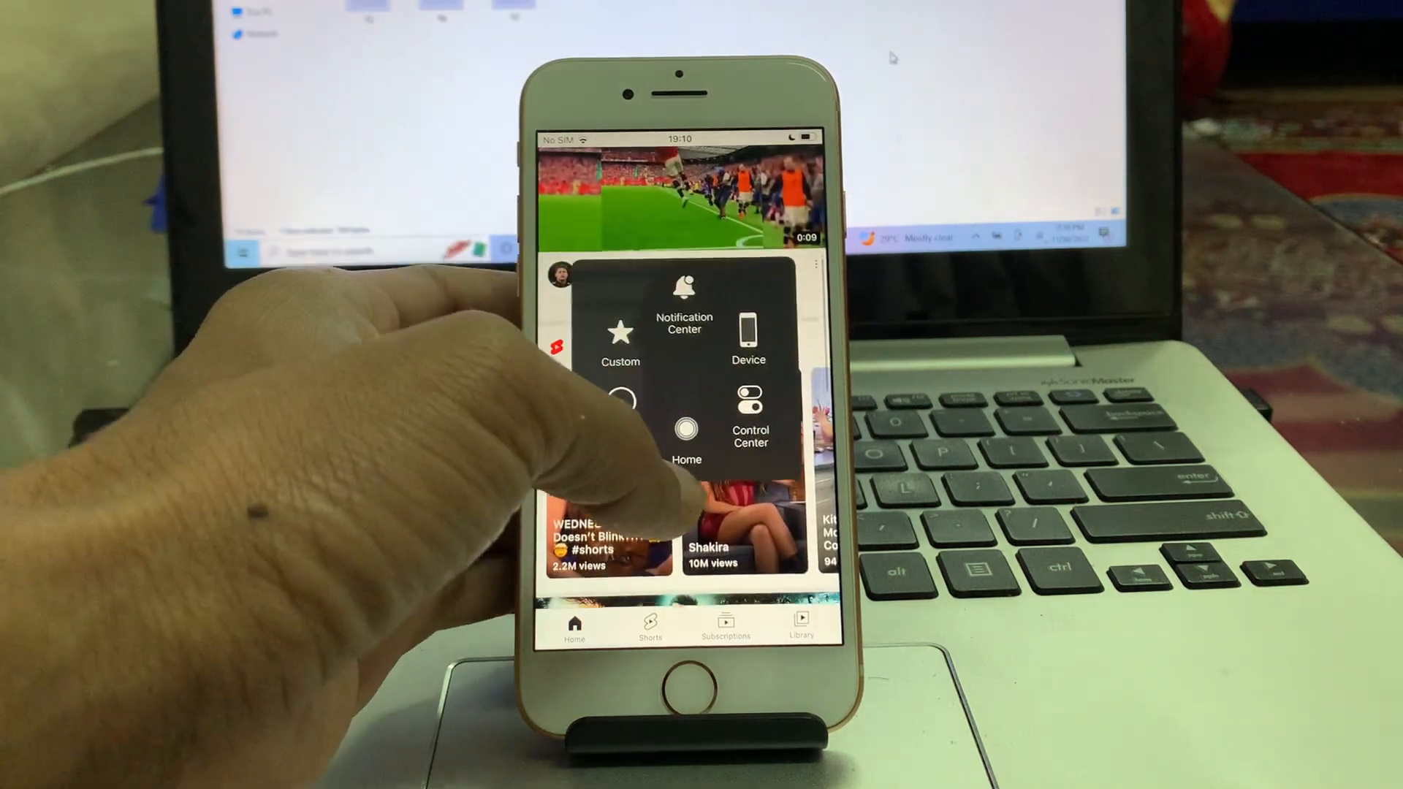
# Step: Return to the home screen via AssistiveTouch, then go into Settings > General
pyautogui.click(687, 429)
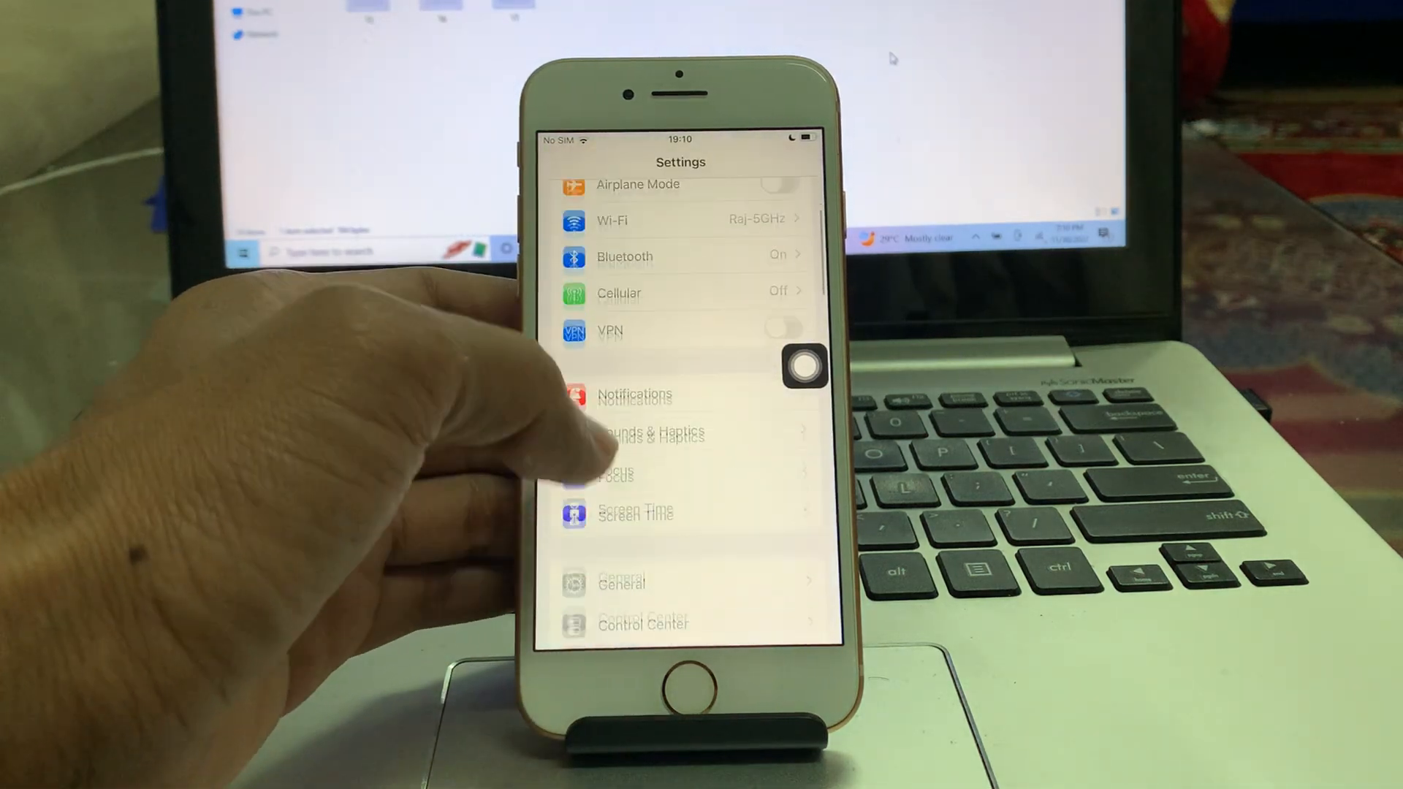
pyautogui.click(635, 511)
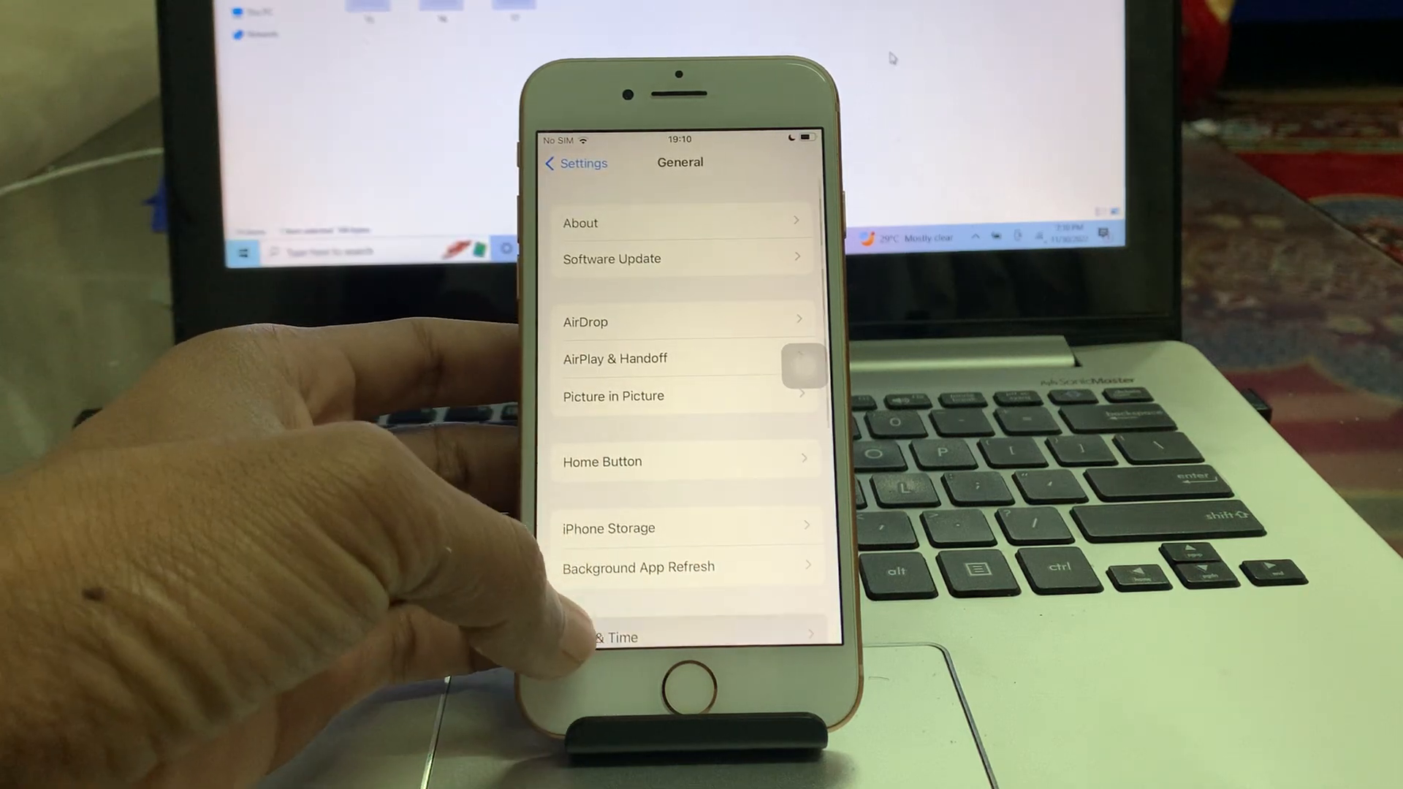
pyautogui.click(615, 636)
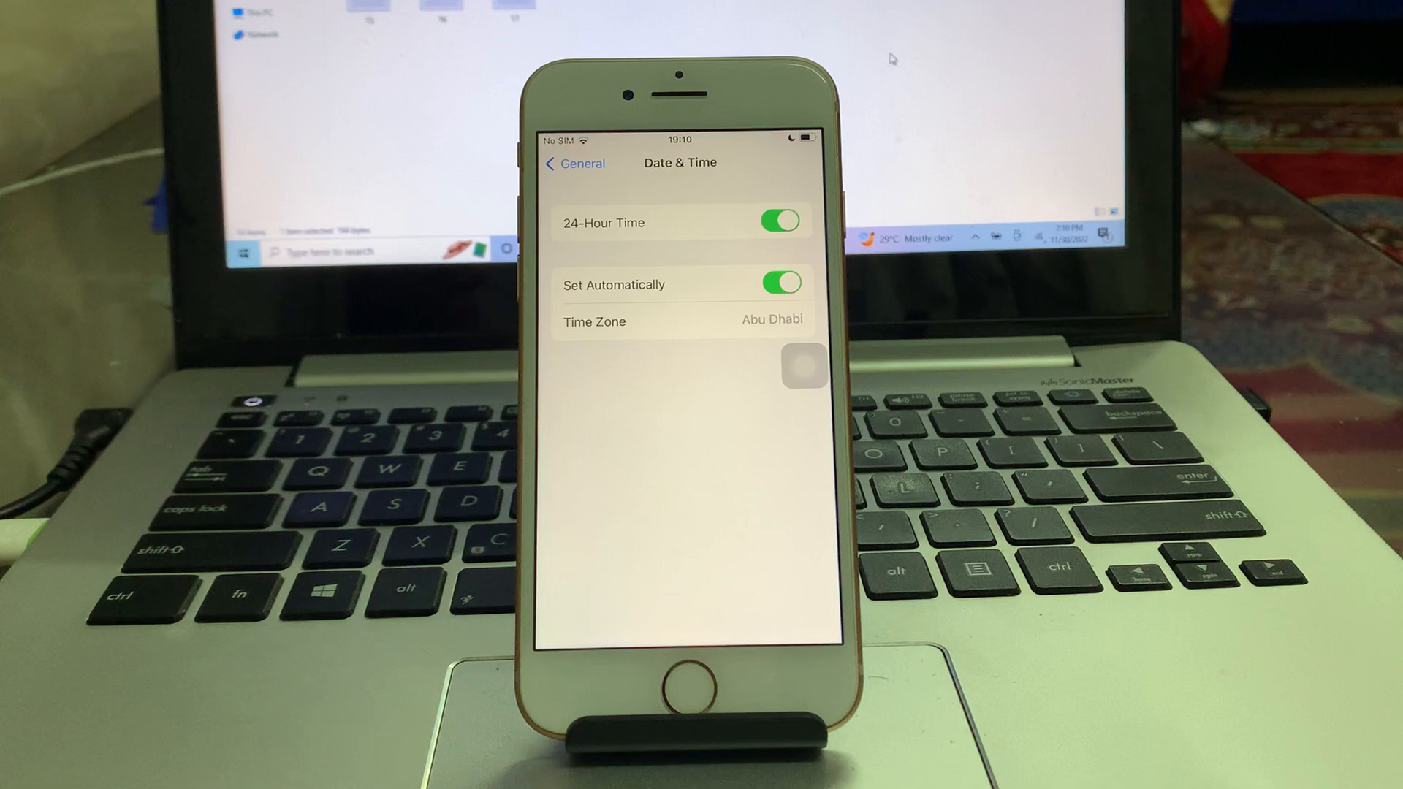
pyautogui.click(573, 163)
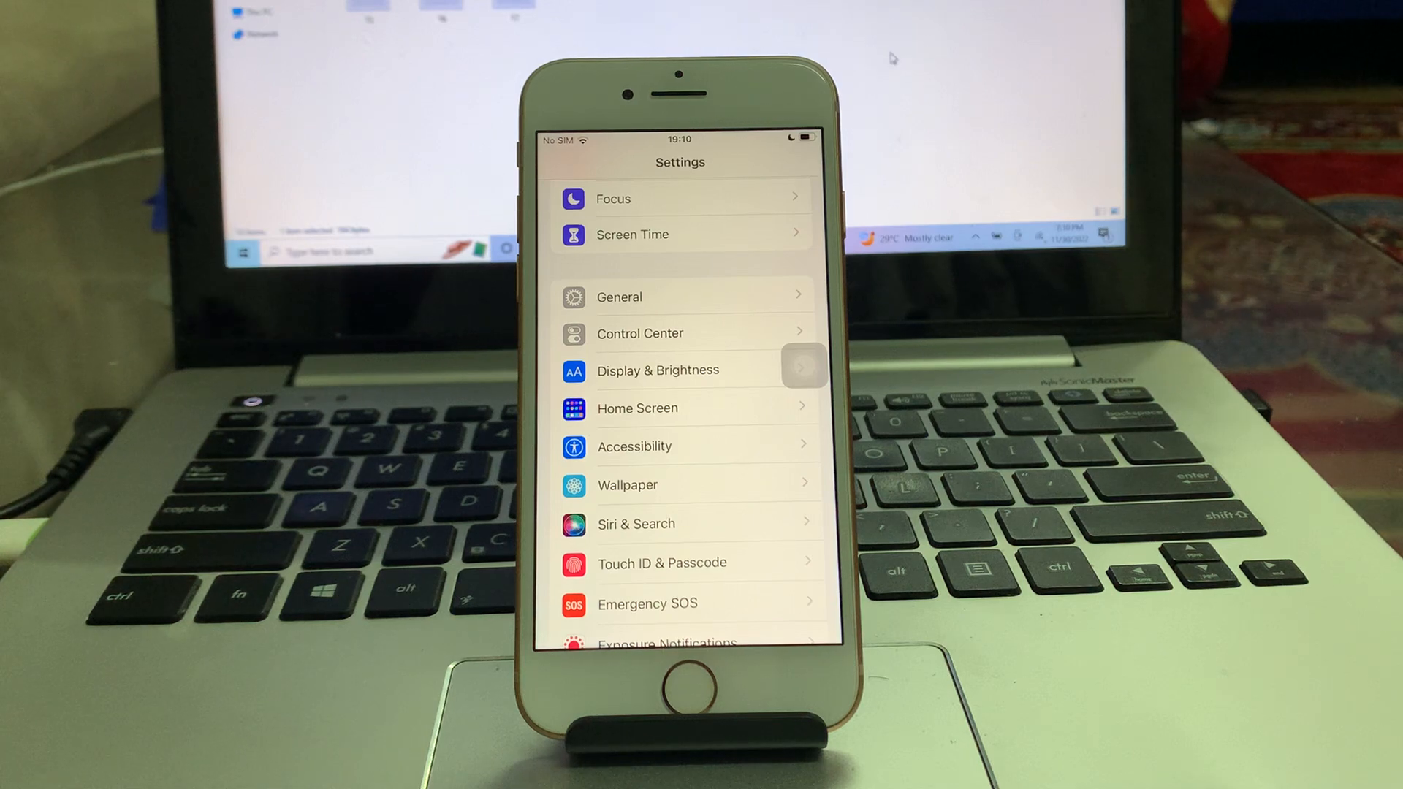
pyautogui.click(617, 296)
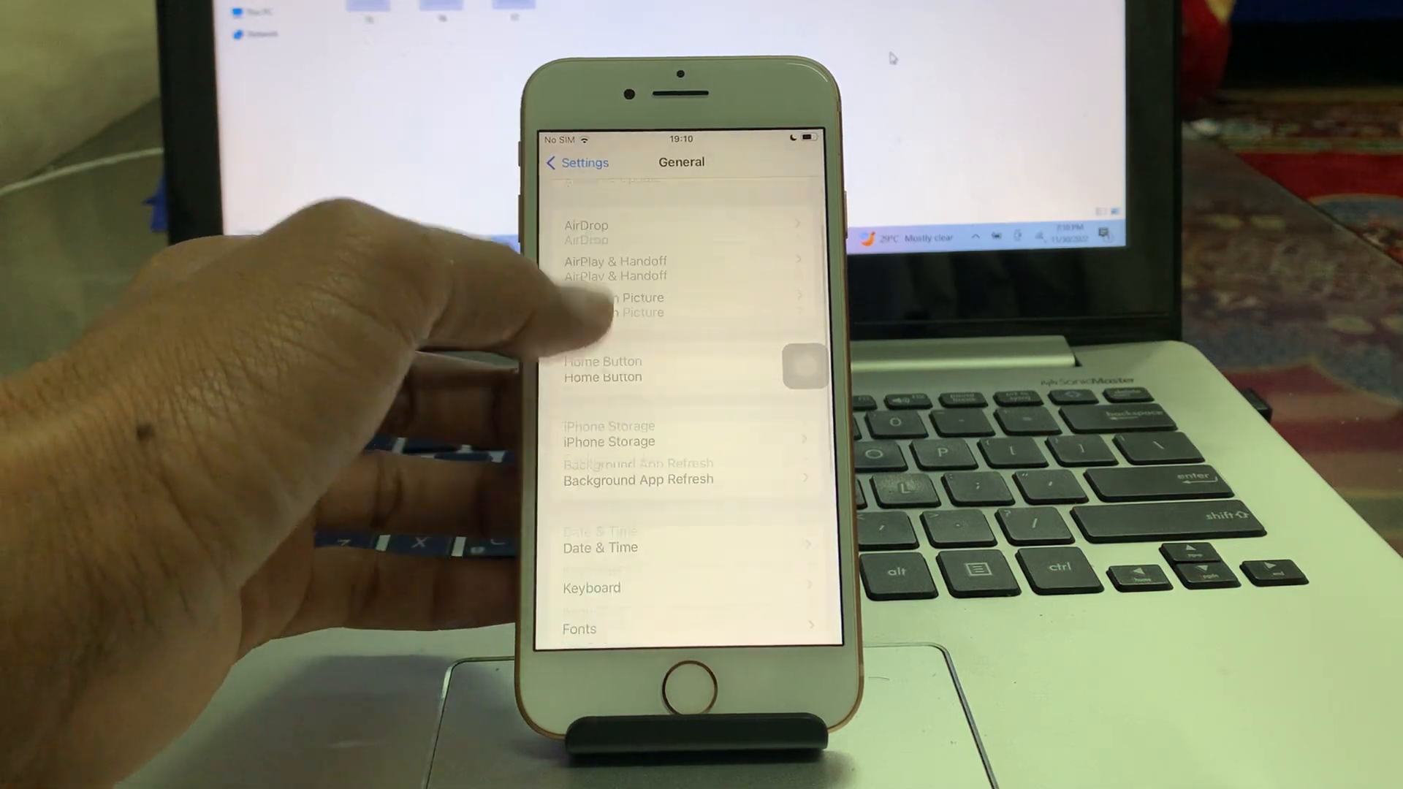